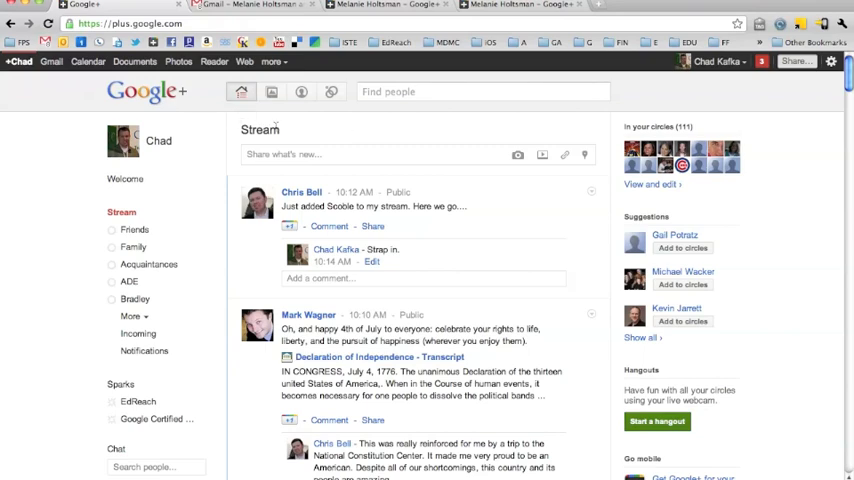
Step: Scroll the sidebar to reveal all circles, including EdReach, FPS Tech, GCT and Tech Folk
scroll(down, 3)
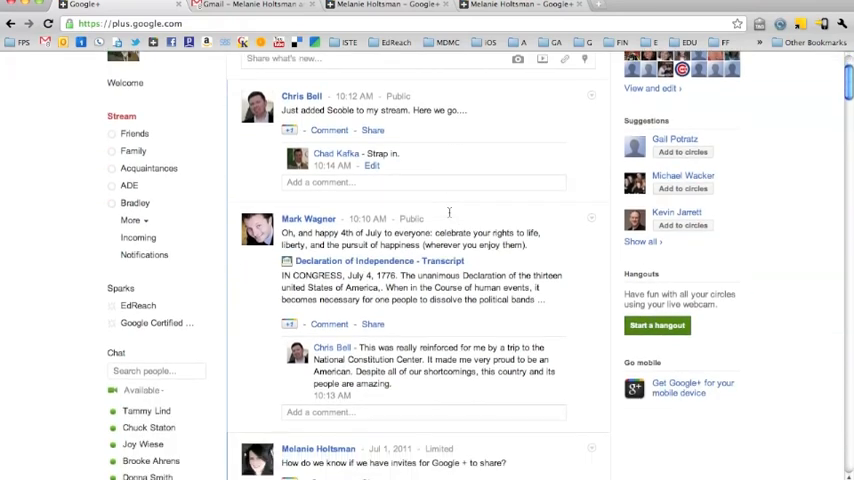
scroll(down, 3)
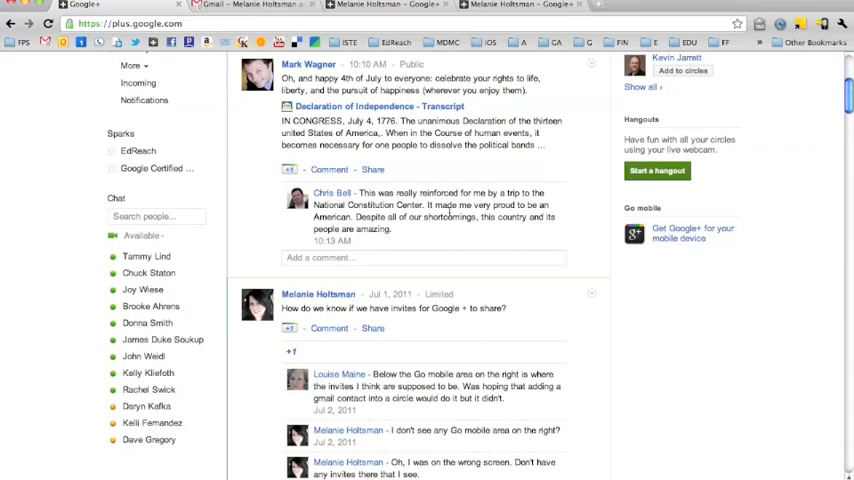
scroll(down, 3)
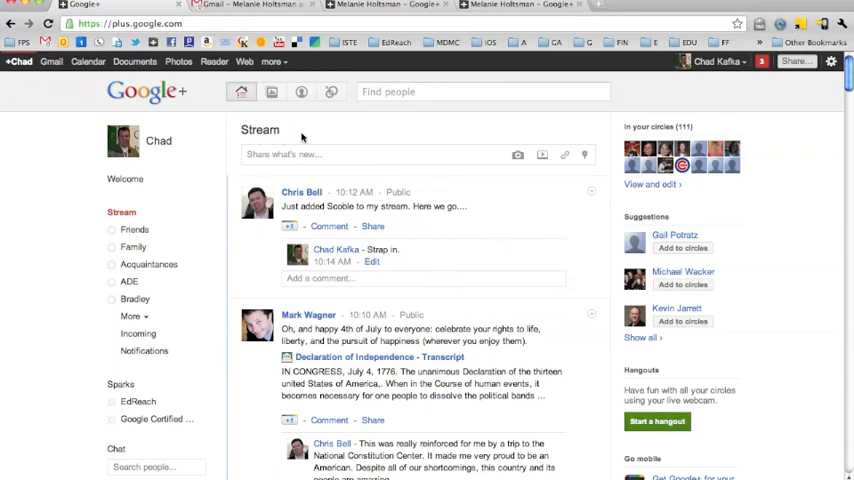
mouse_move(134, 230)
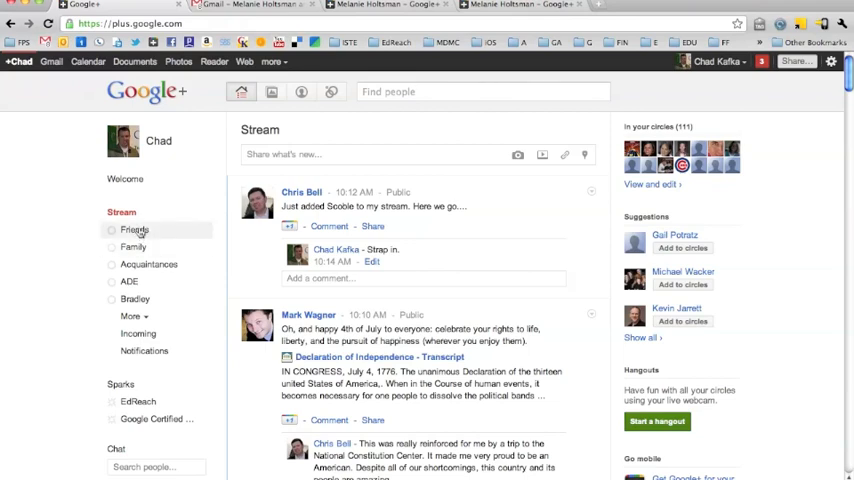
mouse_move(130, 318)
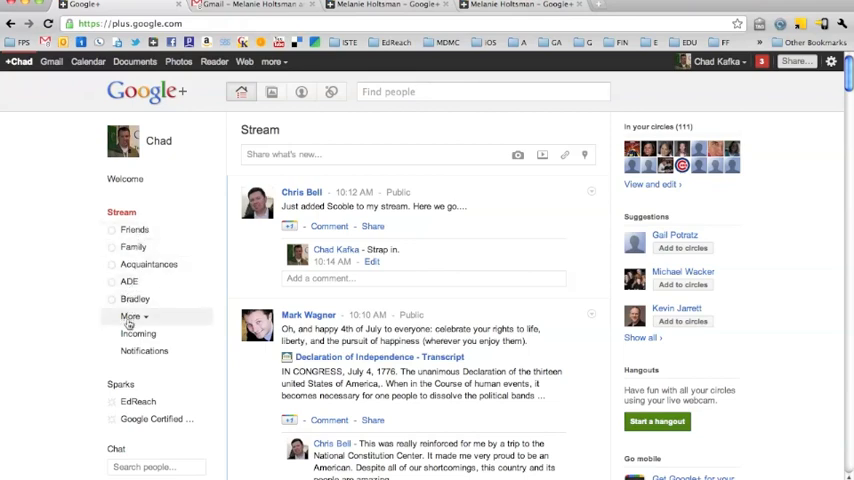
mouse_move(144, 251)
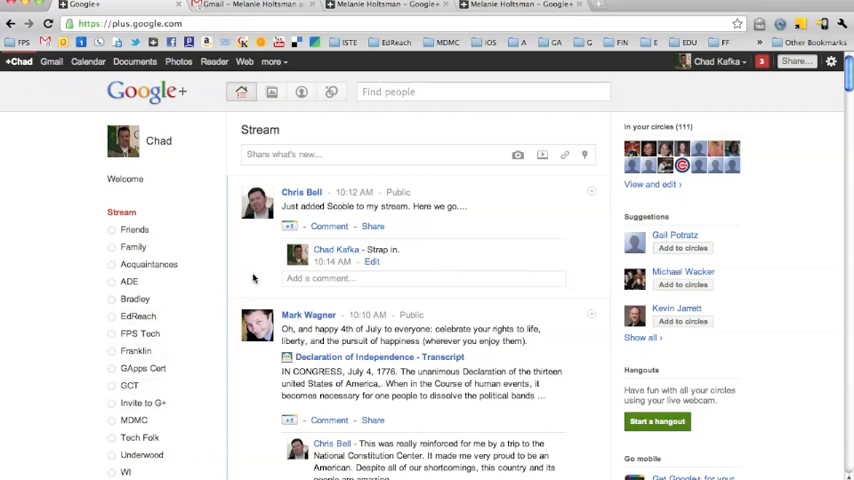
mouse_move(454, 195)
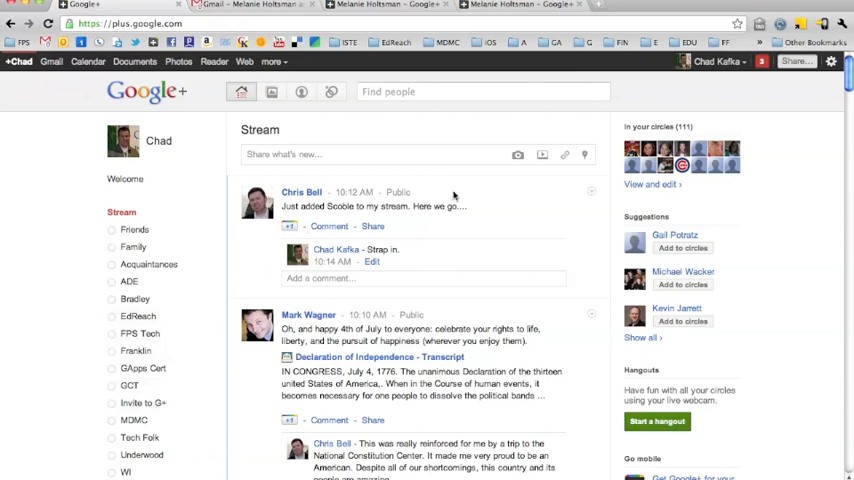
mouse_move(426, 224)
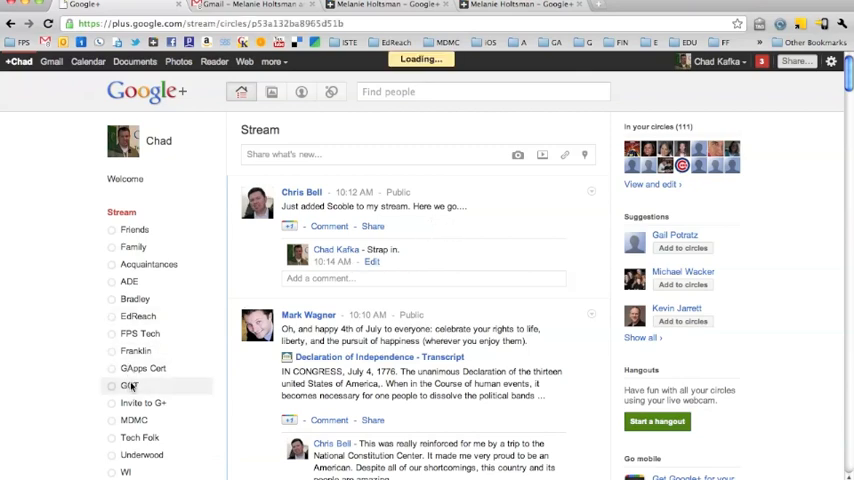
Step: Browse the GCT circle's posts, then the Friends circle stream with its 4 members
click(124, 378)
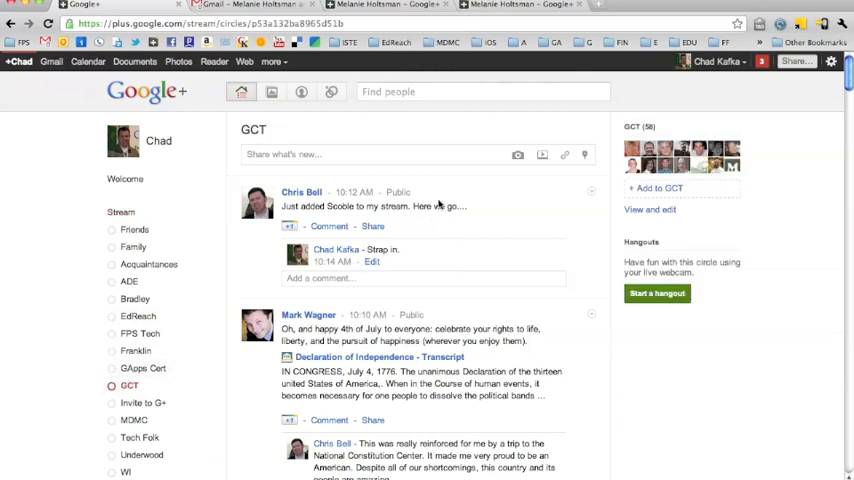
scroll(down, 3)
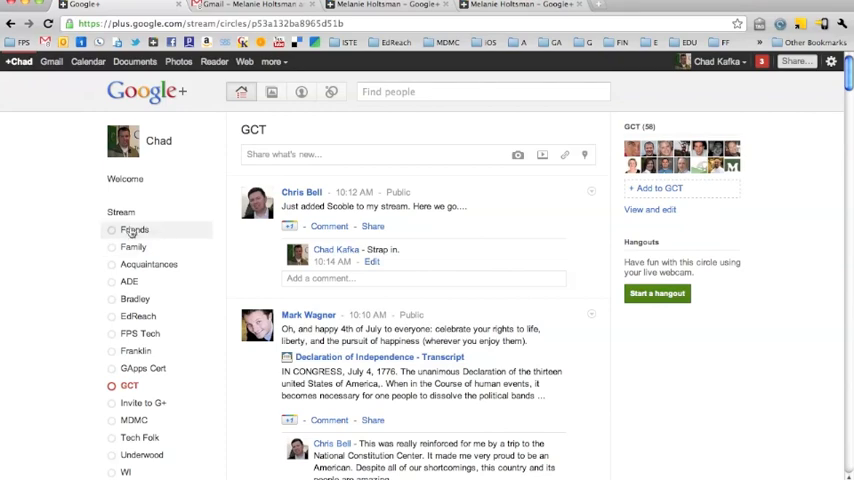
mouse_move(146, 281)
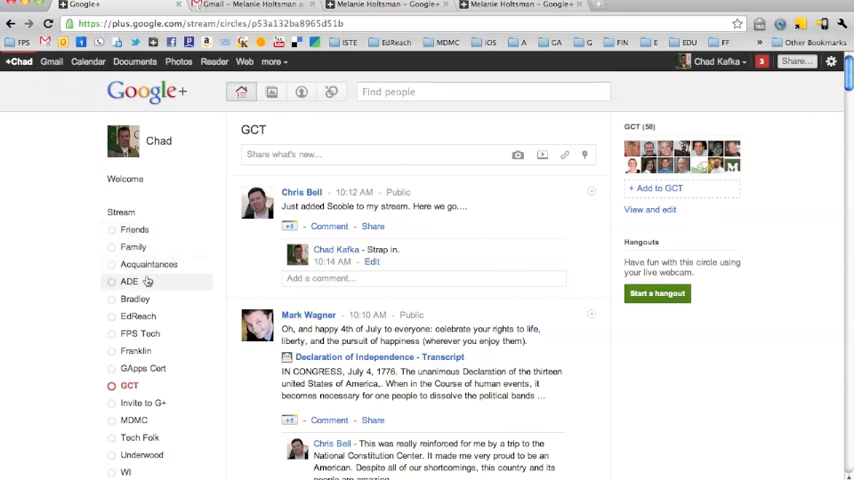
click(134, 229)
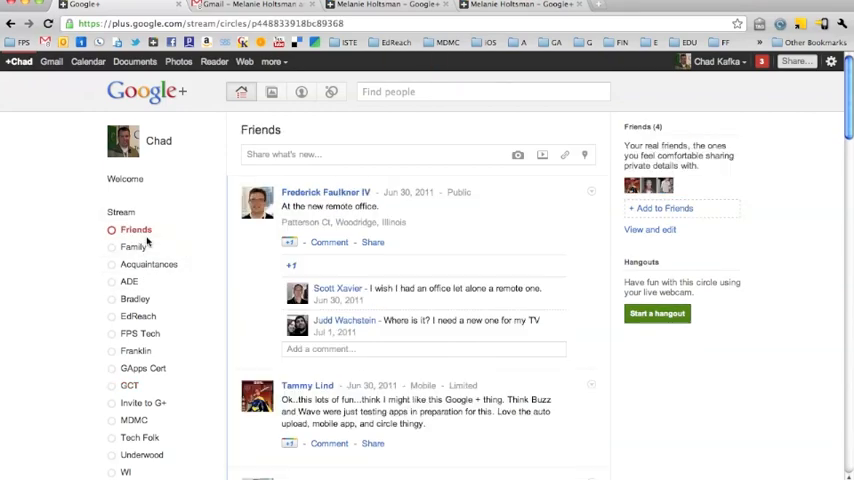
scroll(down, 3)
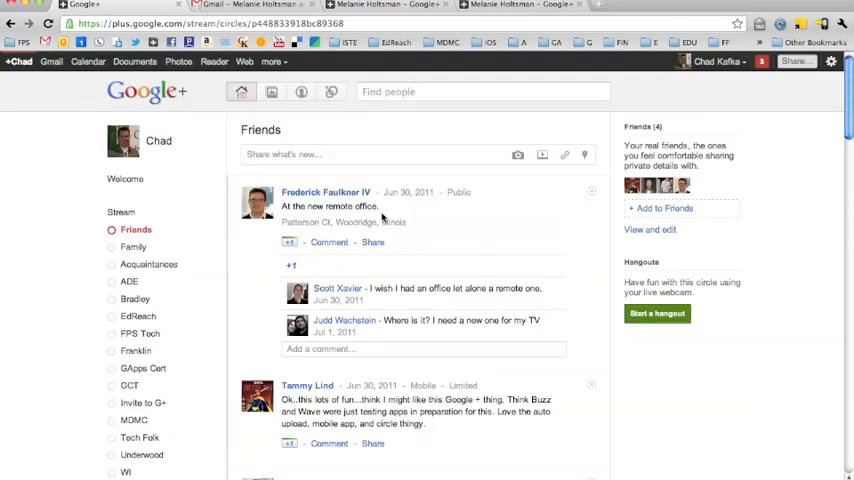
mouse_move(153, 253)
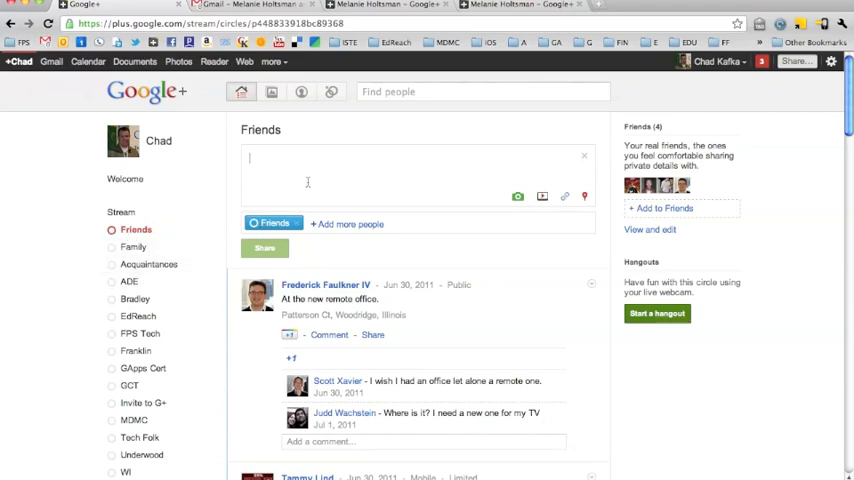
mouse_move(414, 227)
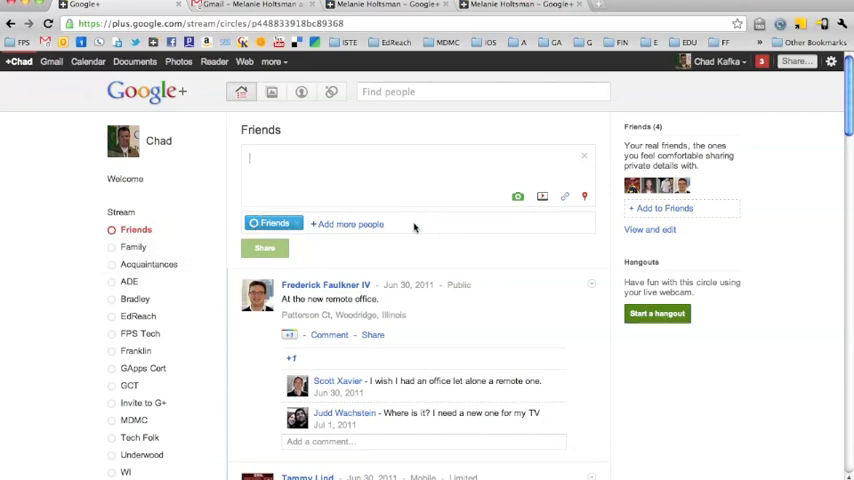
Step: Expand the post composer in the Friends stream, then return to the main Stream
click(272, 223)
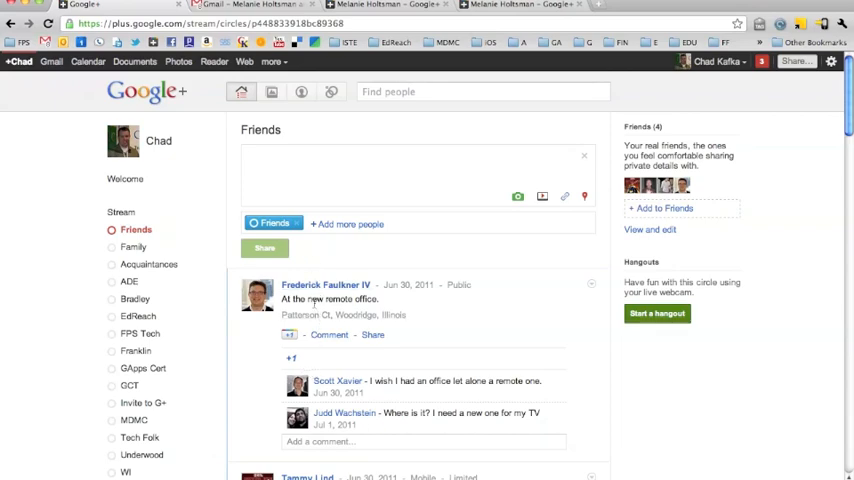
click(120, 212)
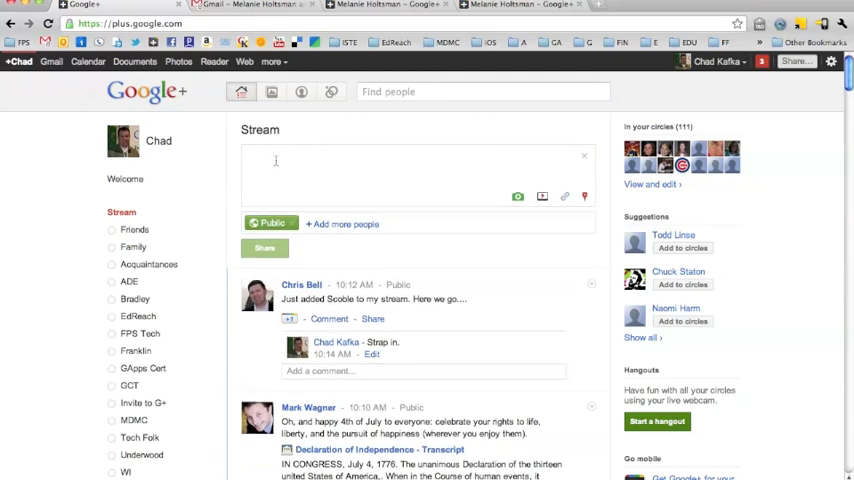
Step: Write the post text 'Here is a great google tip for the day....'
text(Here is a)
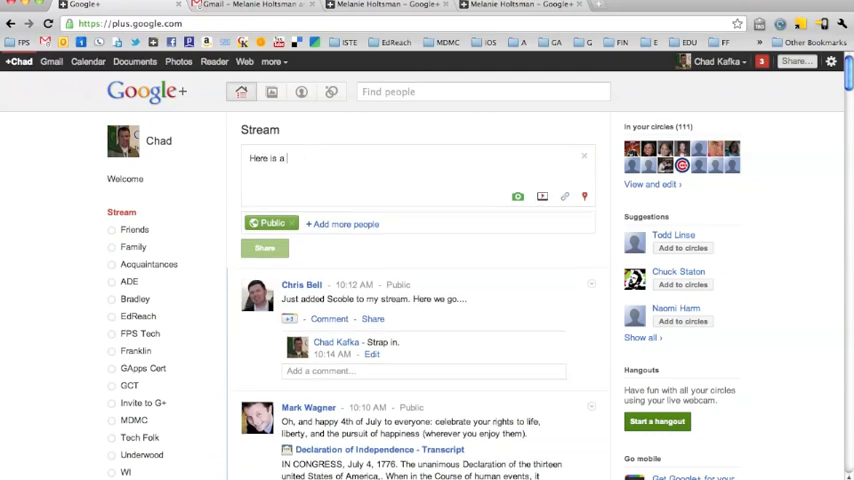
text(great google)
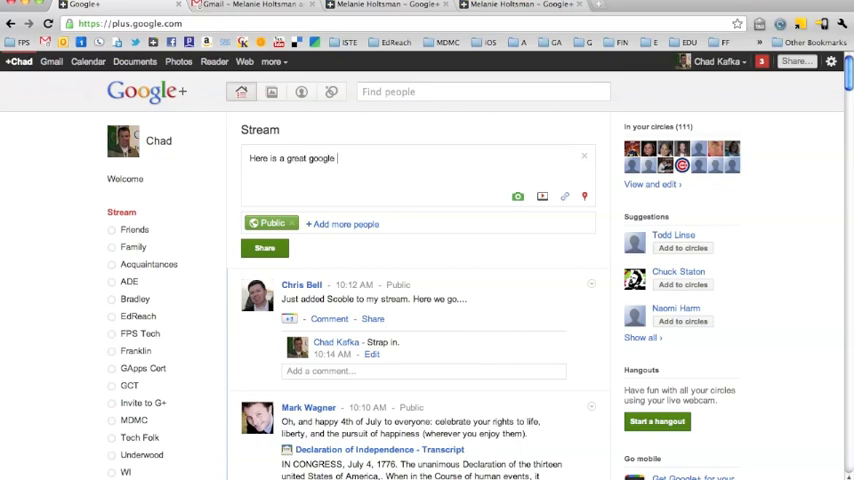
text(tip for the day....)
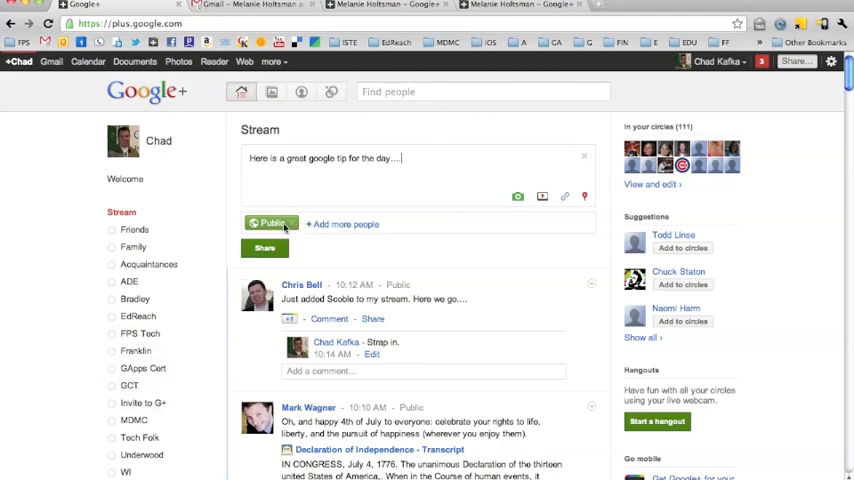
mouse_move(268, 223)
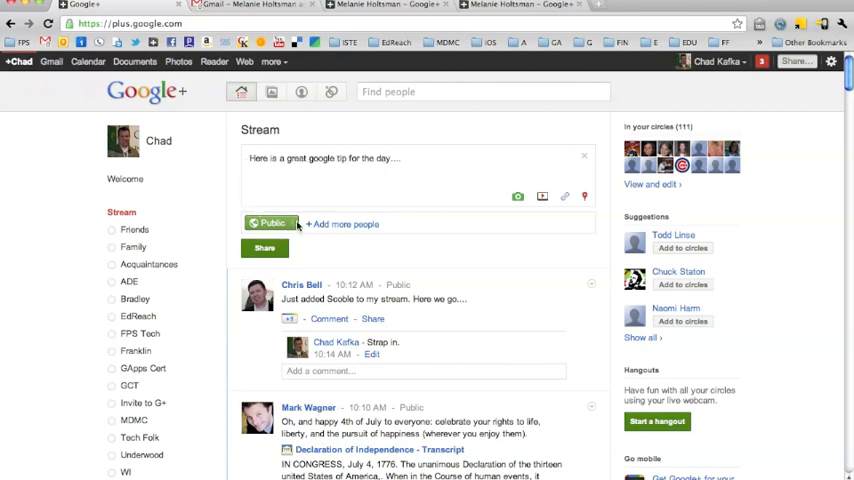
Step: Replace the draft's Public audience with the GCT circle
click(270, 223)
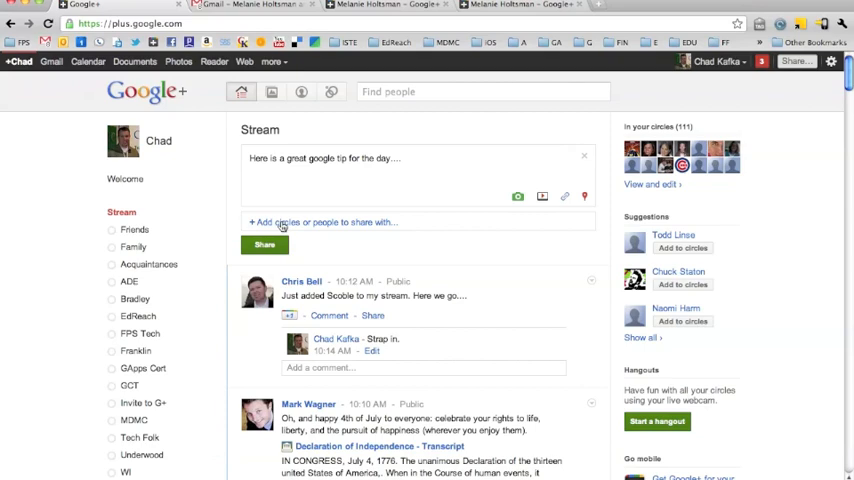
click(285, 222)
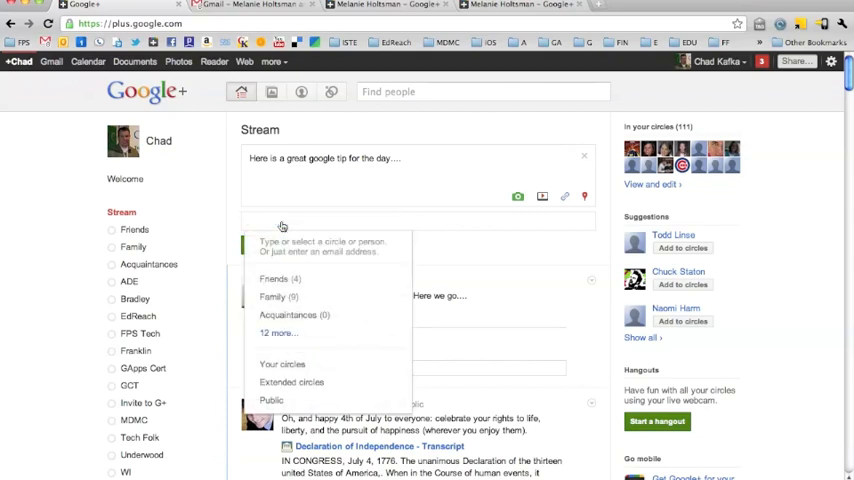
text(john)
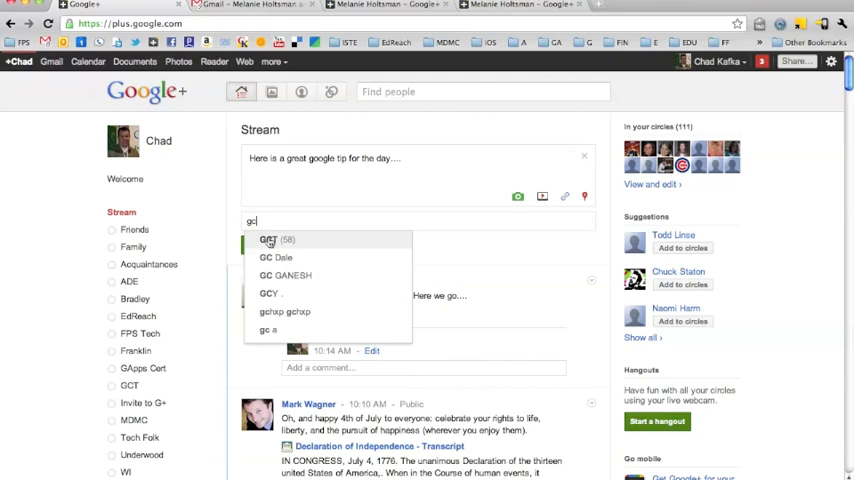
click(271, 239)
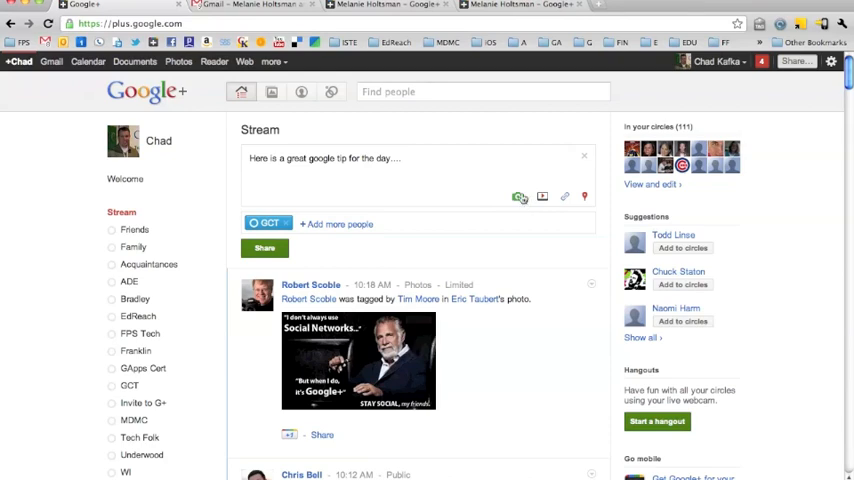
mouse_move(543, 196)
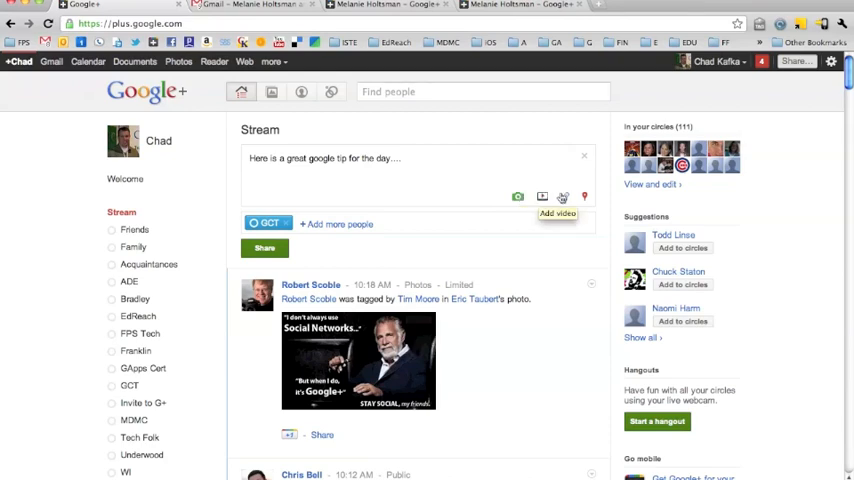
mouse_move(563, 196)
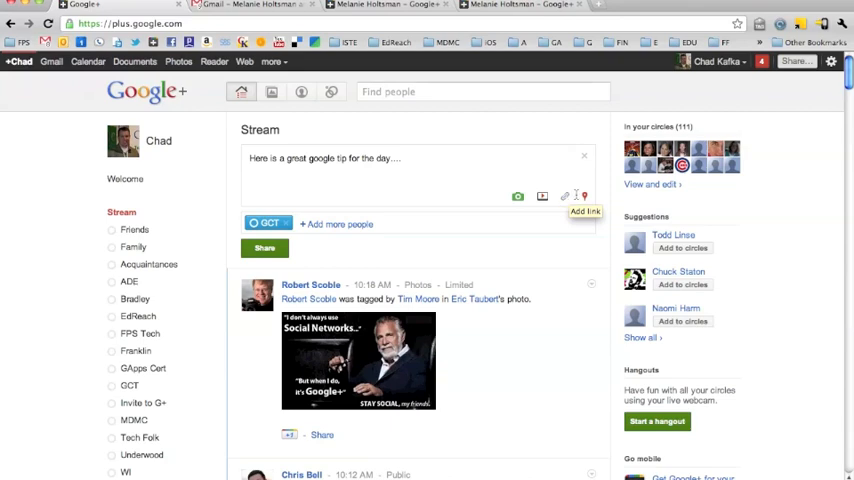
mouse_move(585, 196)
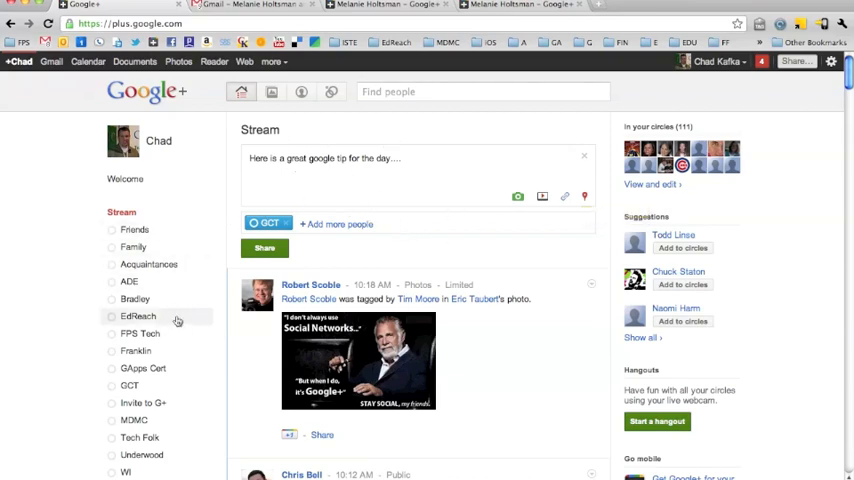
mouse_move(481, 230)
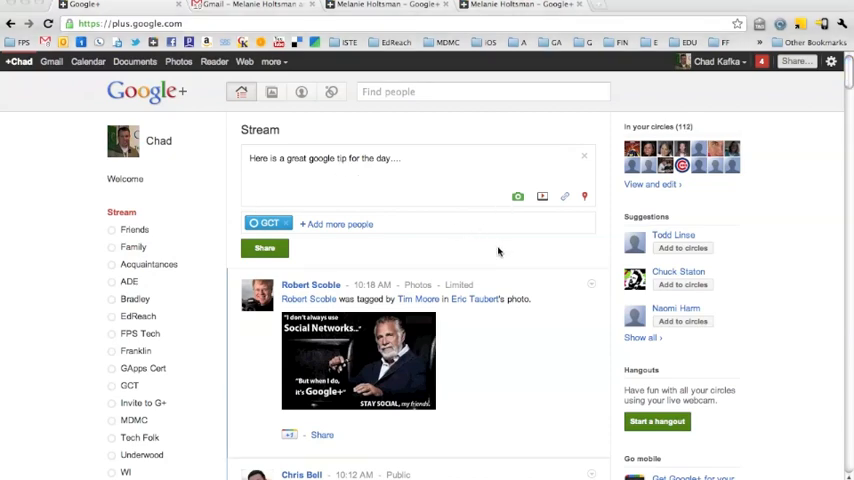
Step: Mute Robert Scoble's tagged-photo post and open the next post's options menu
scroll(down, 3)
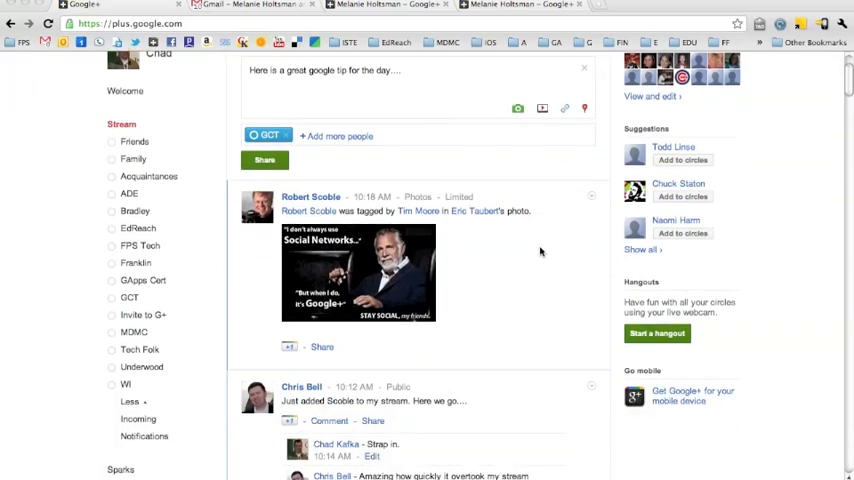
mouse_move(597, 197)
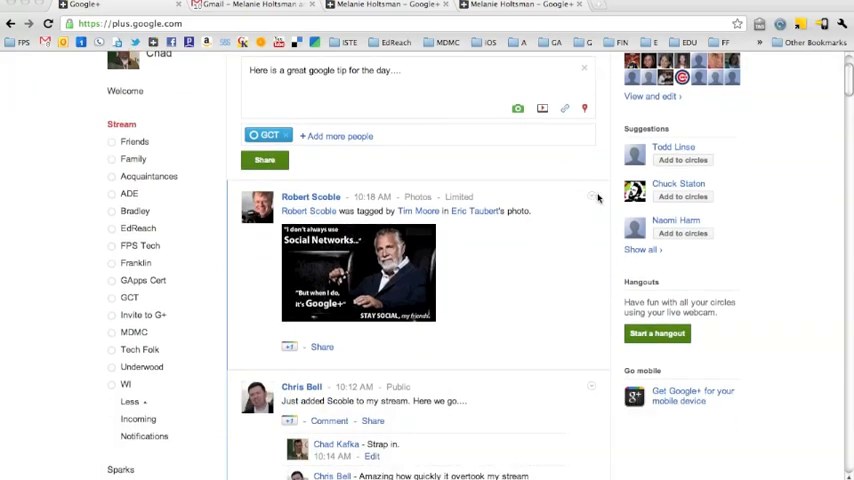
click(591, 197)
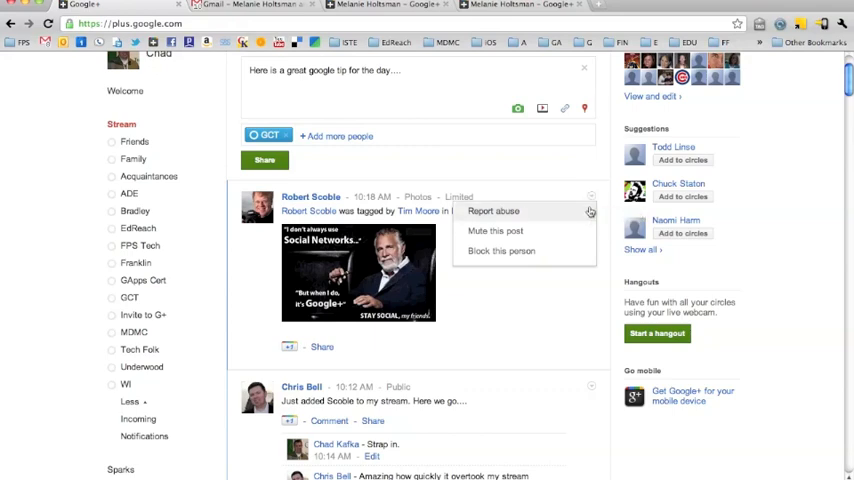
mouse_move(536, 215)
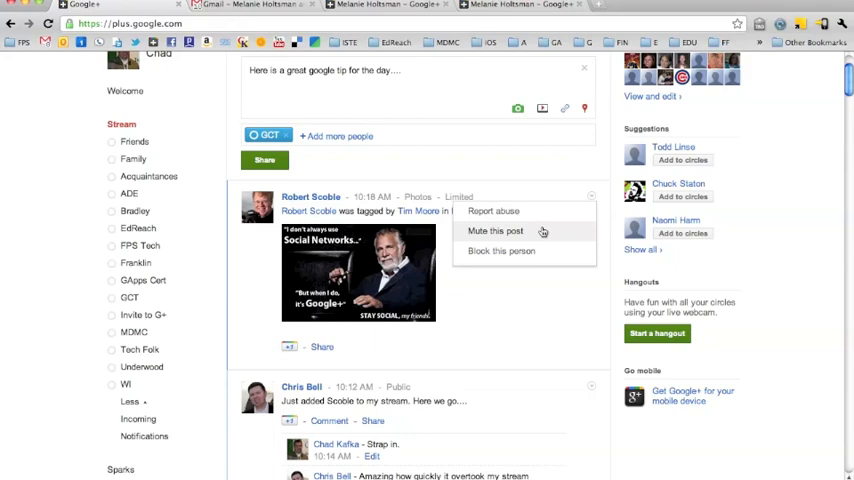
click(495, 231)
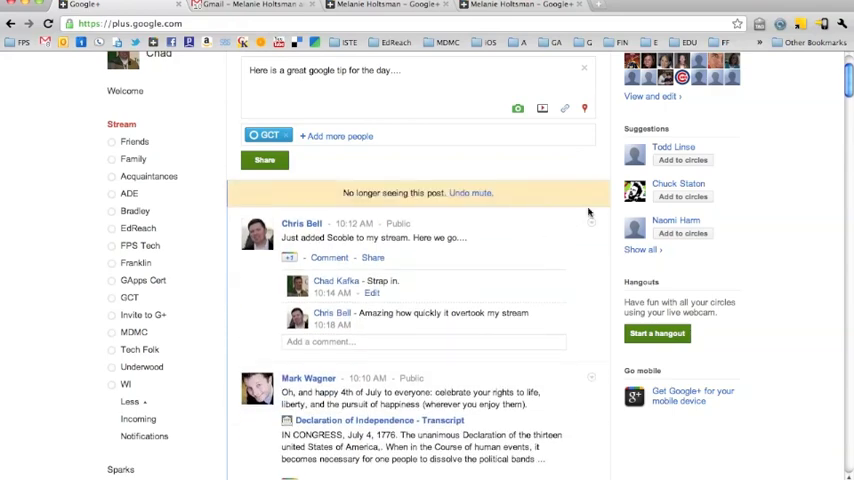
click(589, 222)
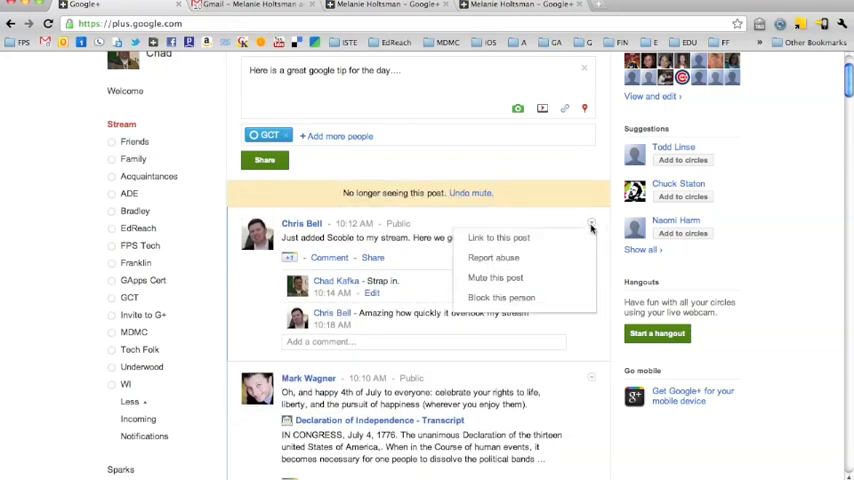
mouse_move(501, 297)
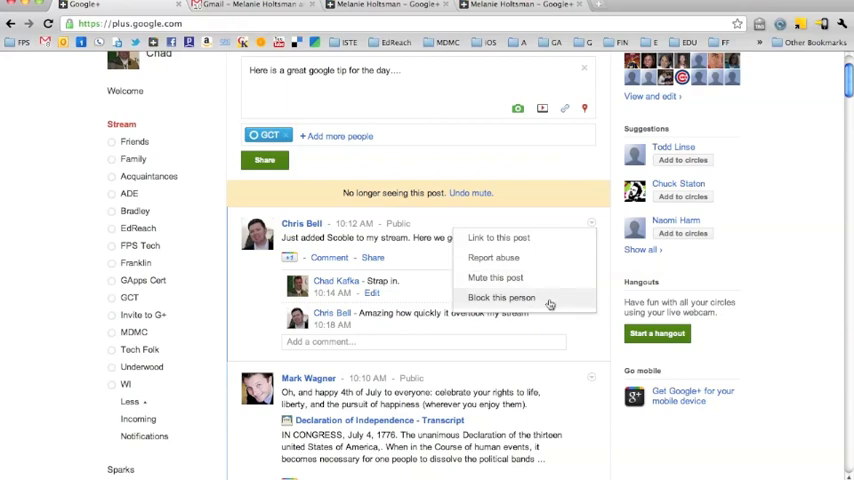
mouse_move(567, 322)
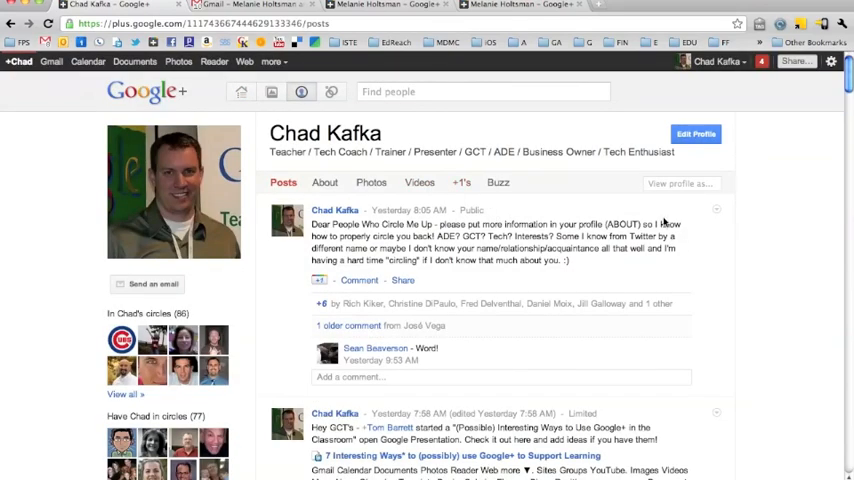
Step: Open Chad's post about completing profiles for editing, then close it unchanged
click(718, 211)
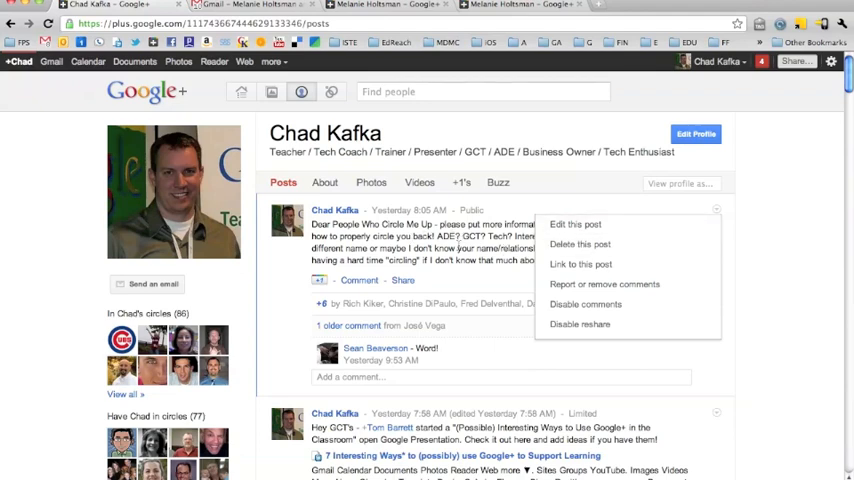
mouse_move(576, 224)
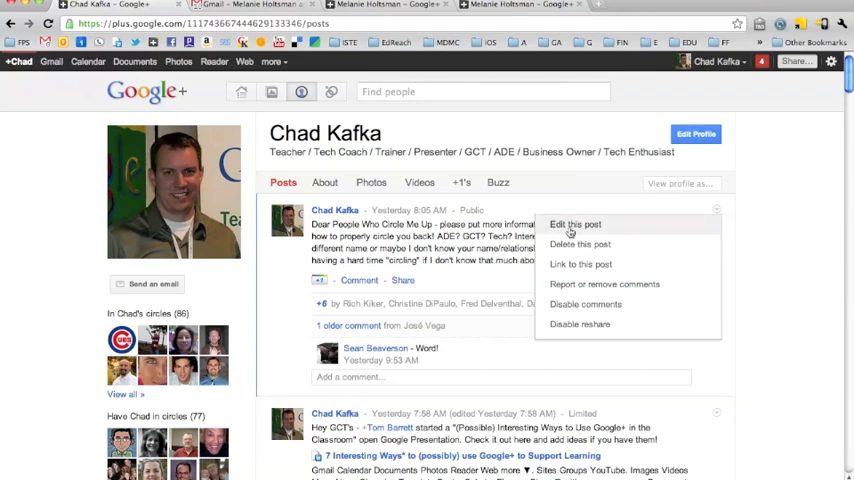
click(575, 222)
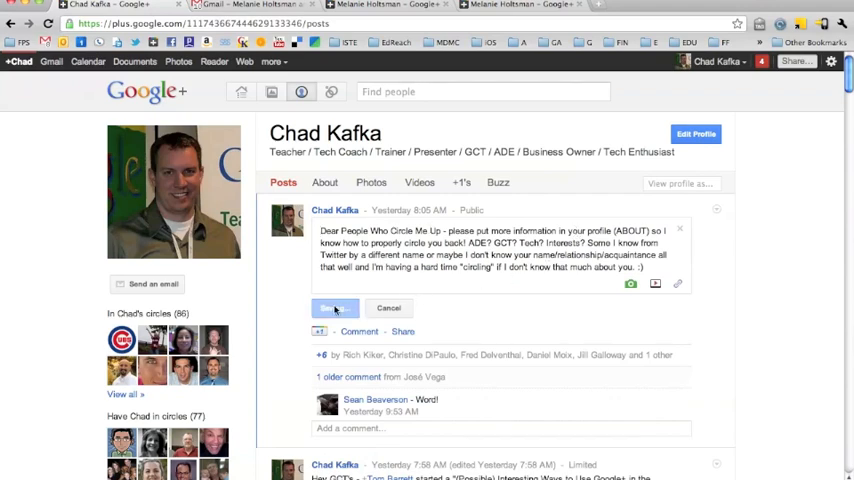
click(717, 212)
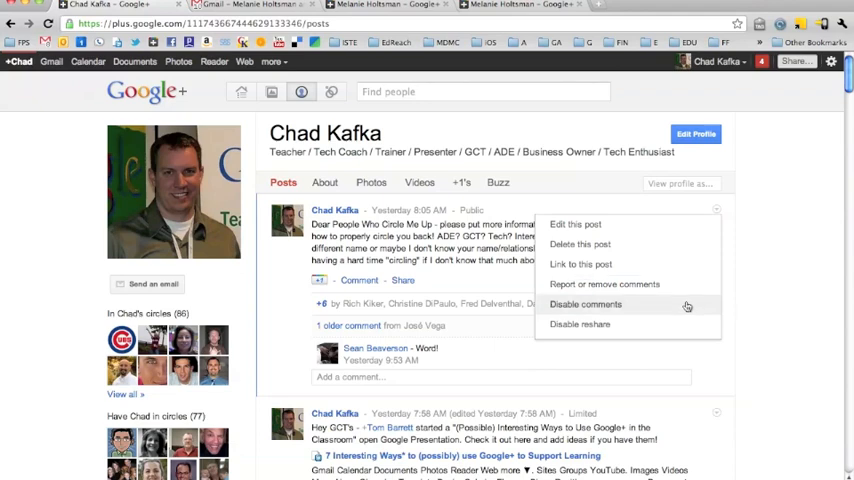
mouse_move(684, 305)
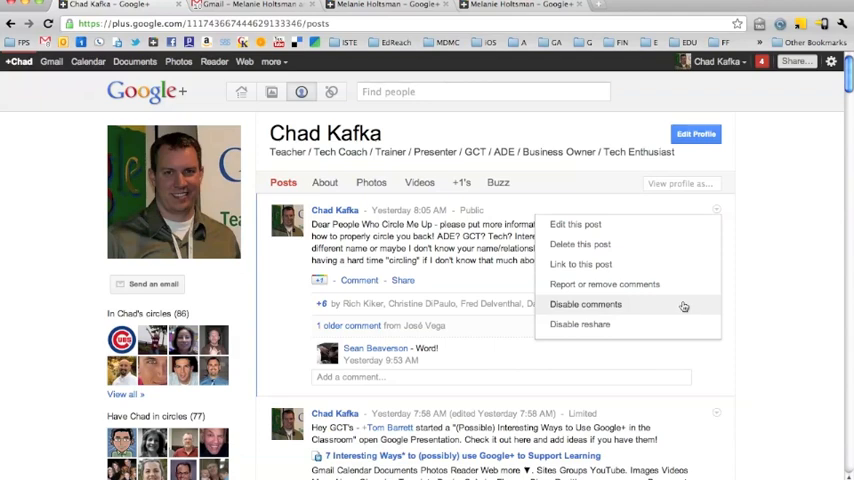
mouse_move(609, 307)
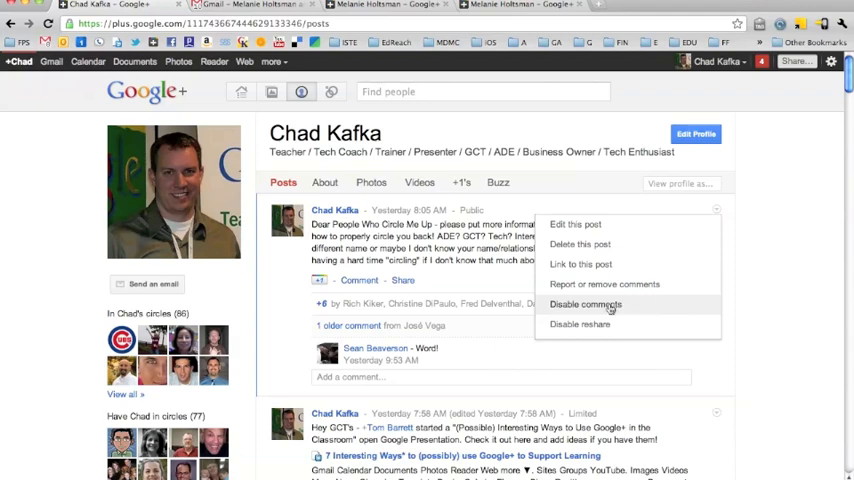
mouse_move(633, 312)
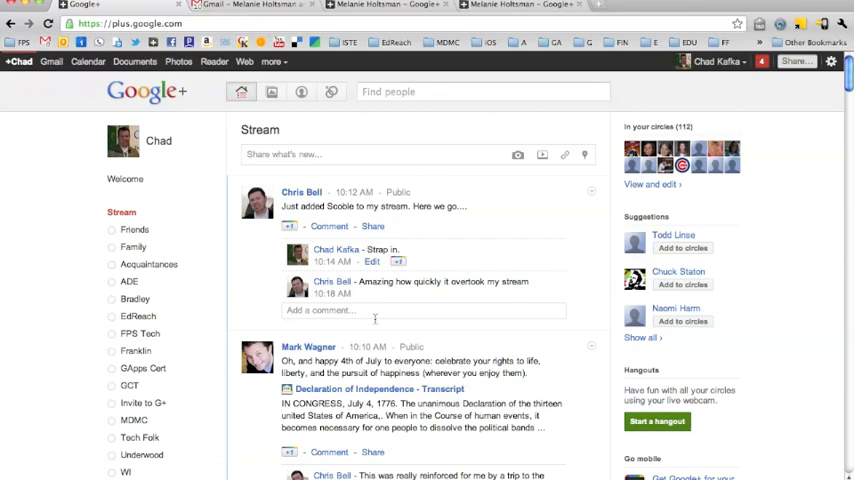
scroll(down, 3)
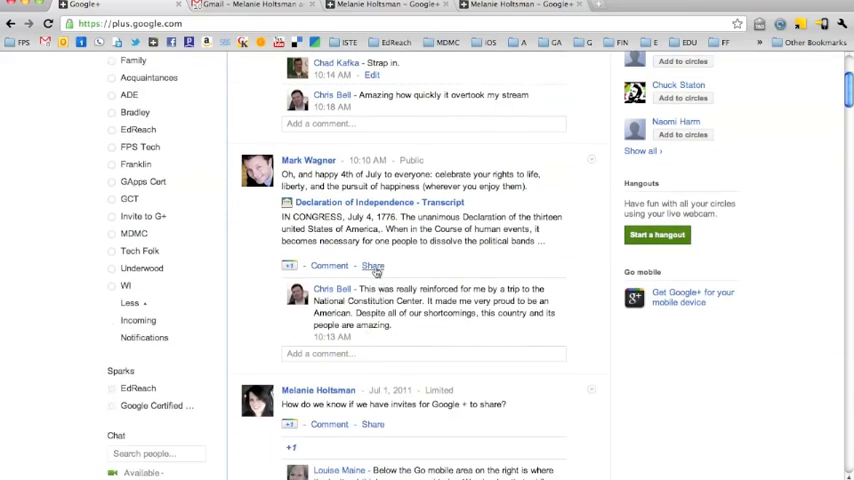
click(371, 265)
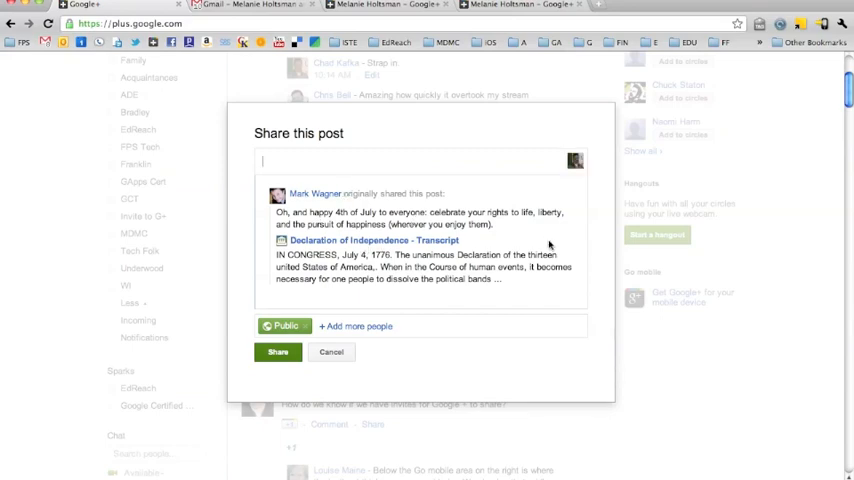
mouse_move(285, 325)
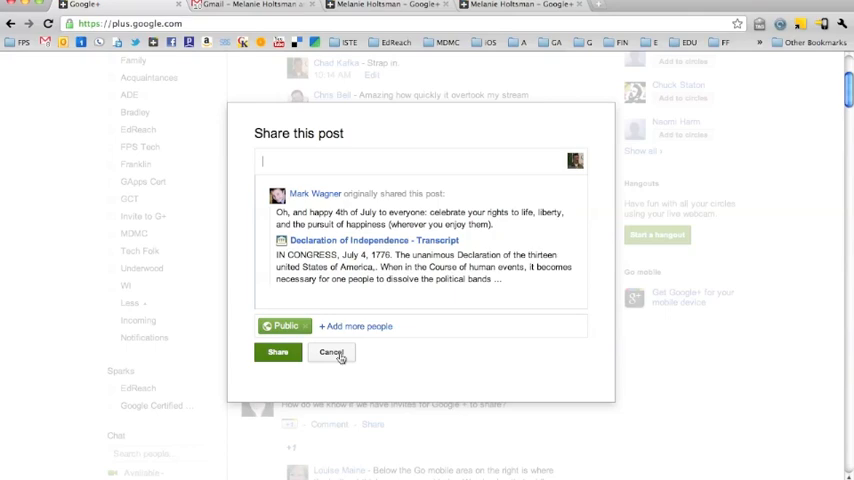
click(332, 352)
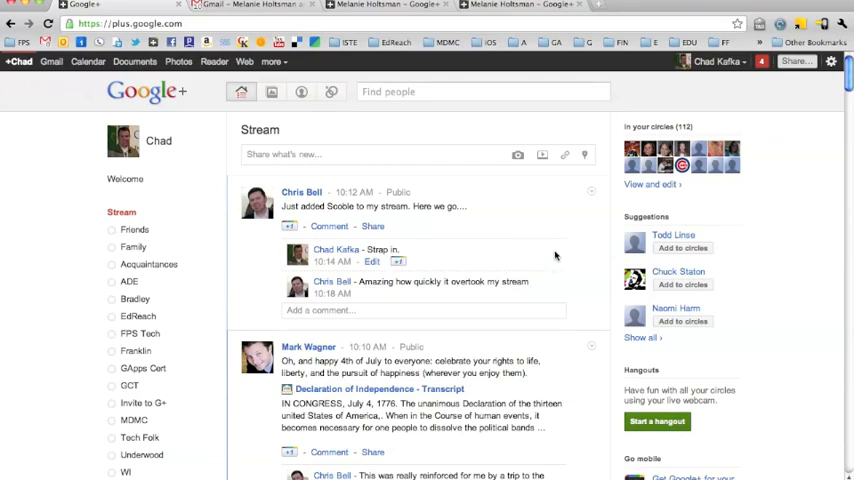
scroll(down, 3)
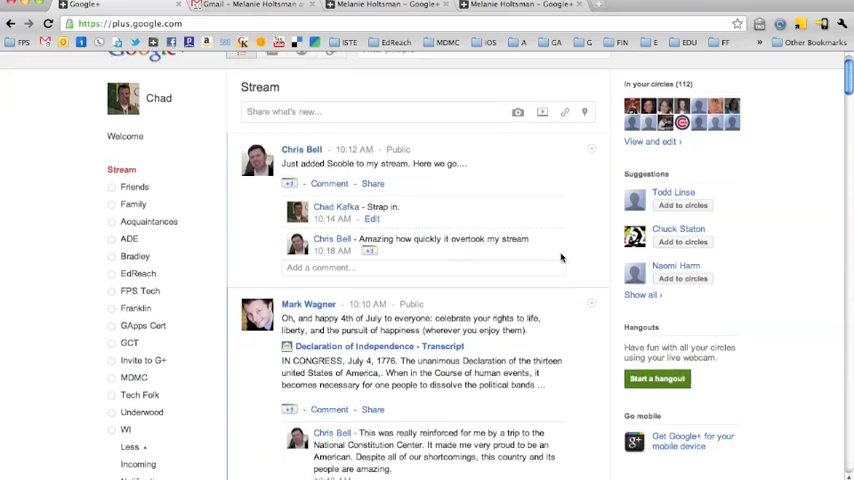
scroll(down, 3)
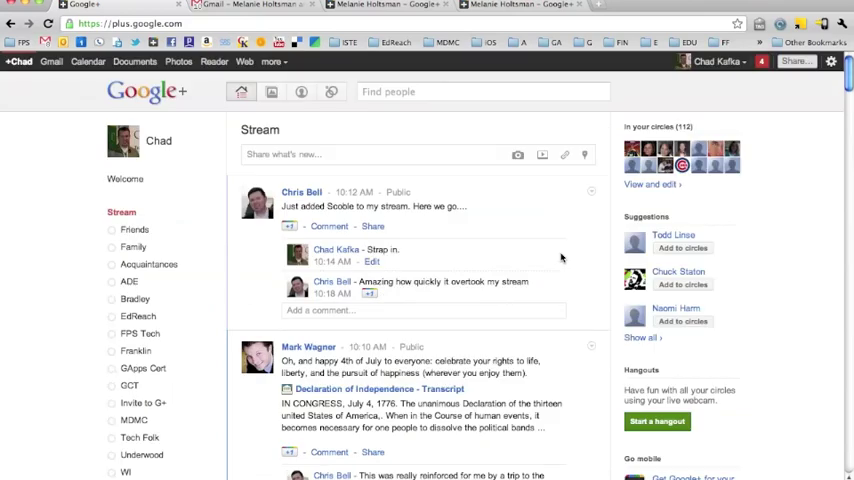
scroll(down, 3)
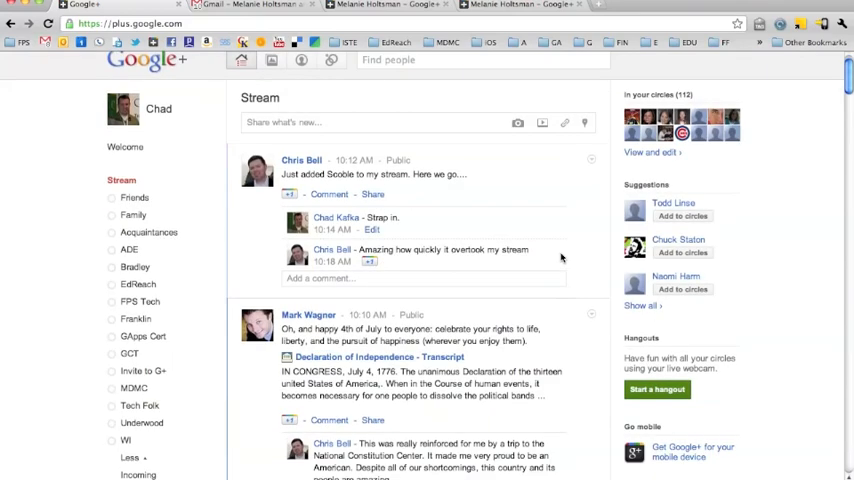